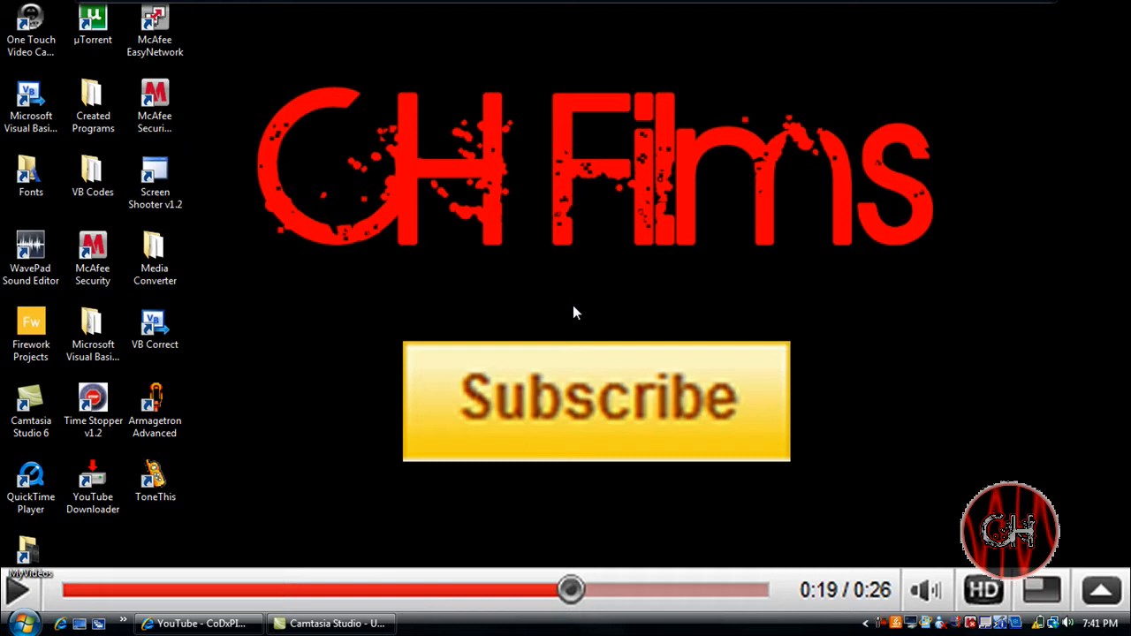
mouse_move(461, 159)
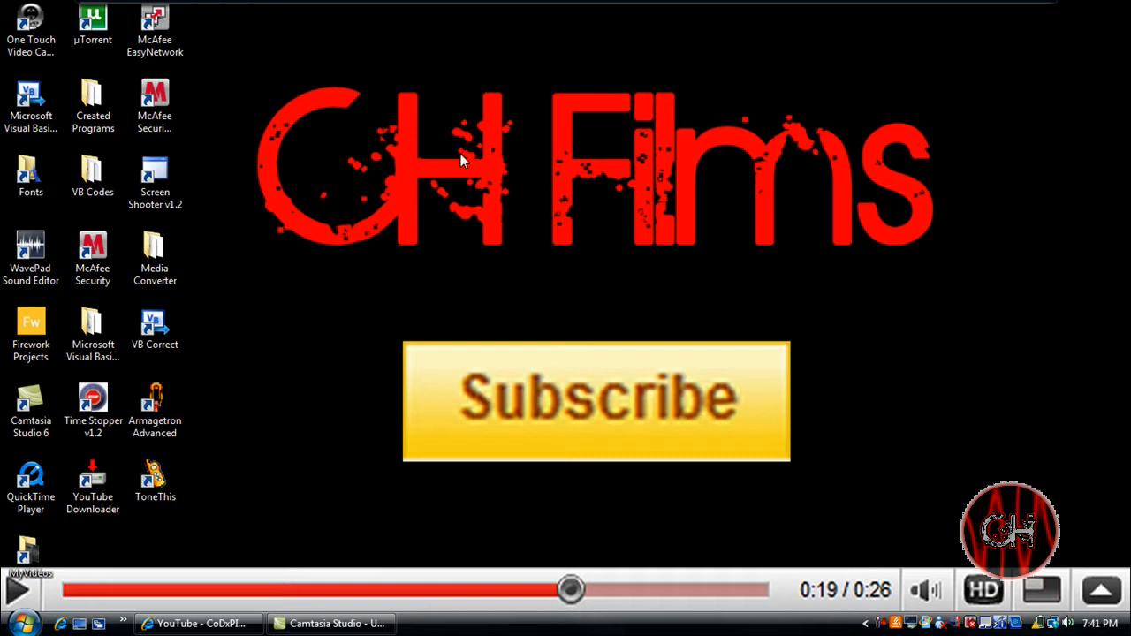
mouse_move(530, 10)
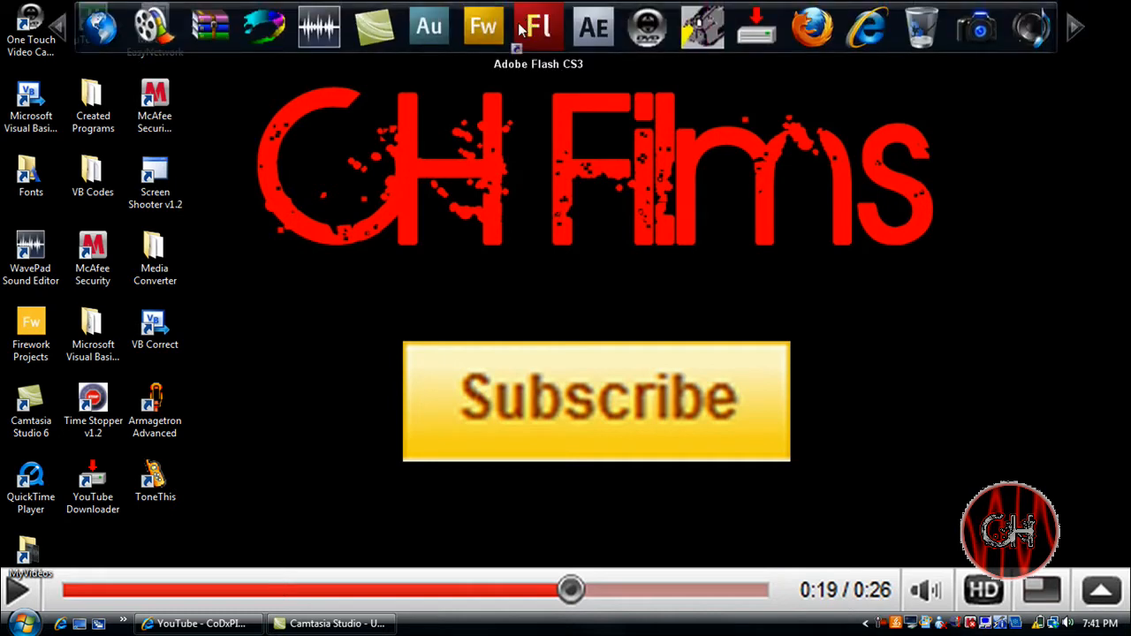
mouse_move(498, 213)
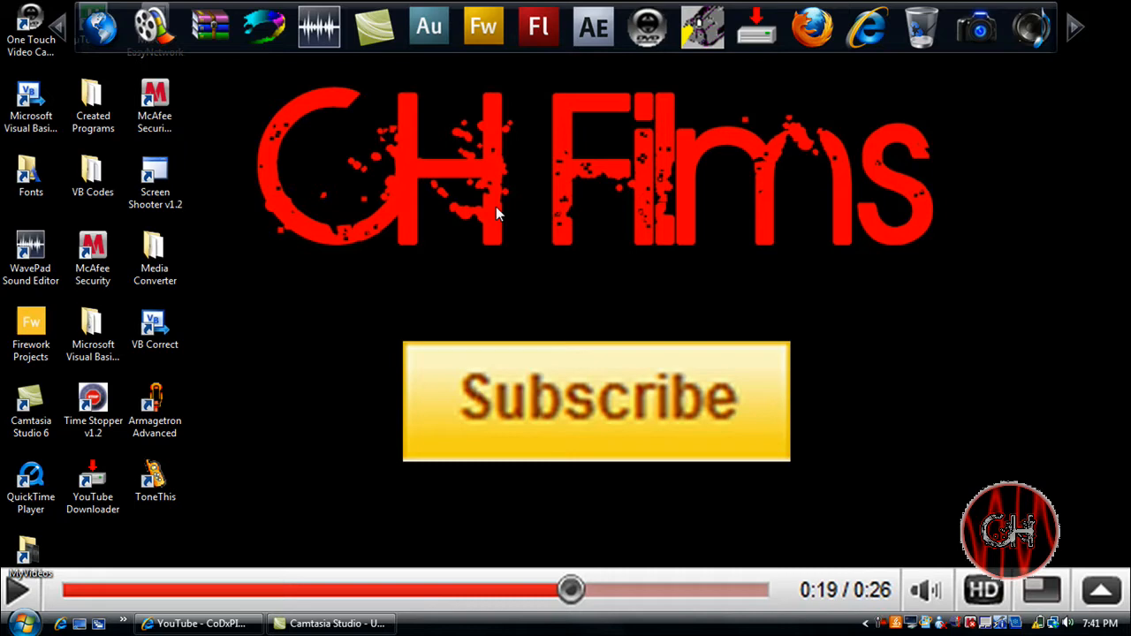
Launch Fireworks and create a 200 × 100 pixel transparent document.
click(483, 25)
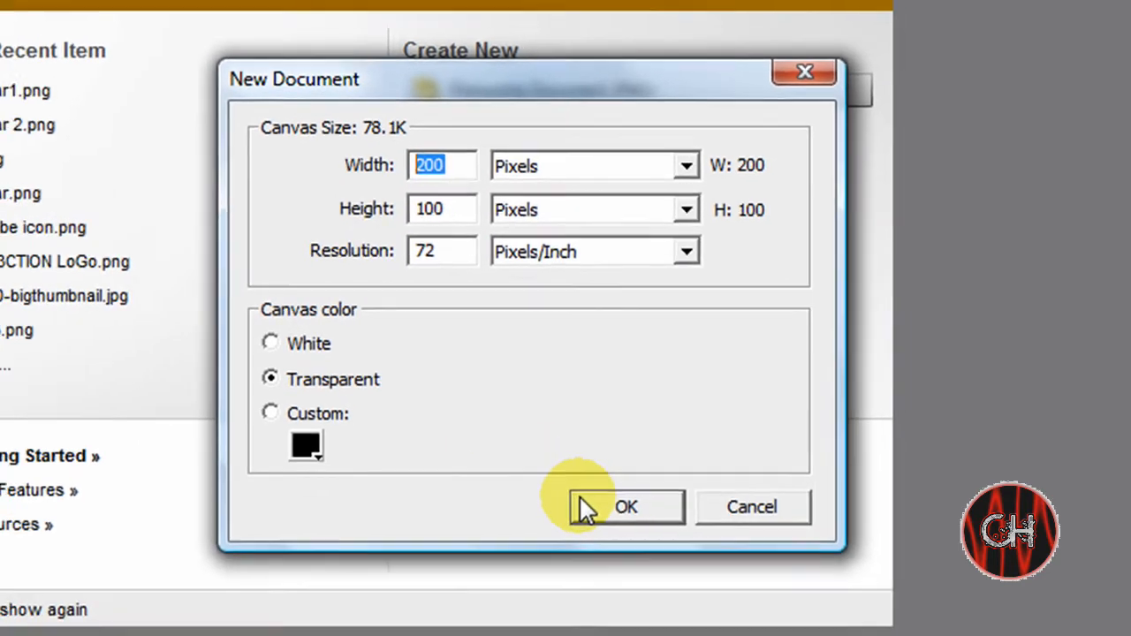
click(626, 507)
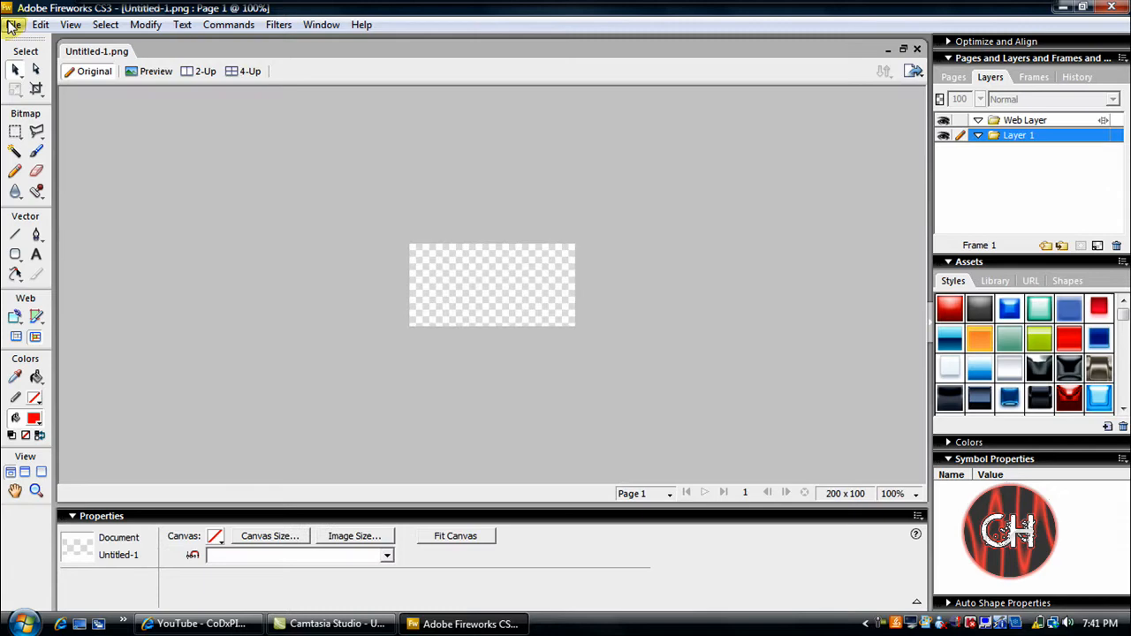
Open the 'project' fireworks photo from Pictures.
click(13, 24)
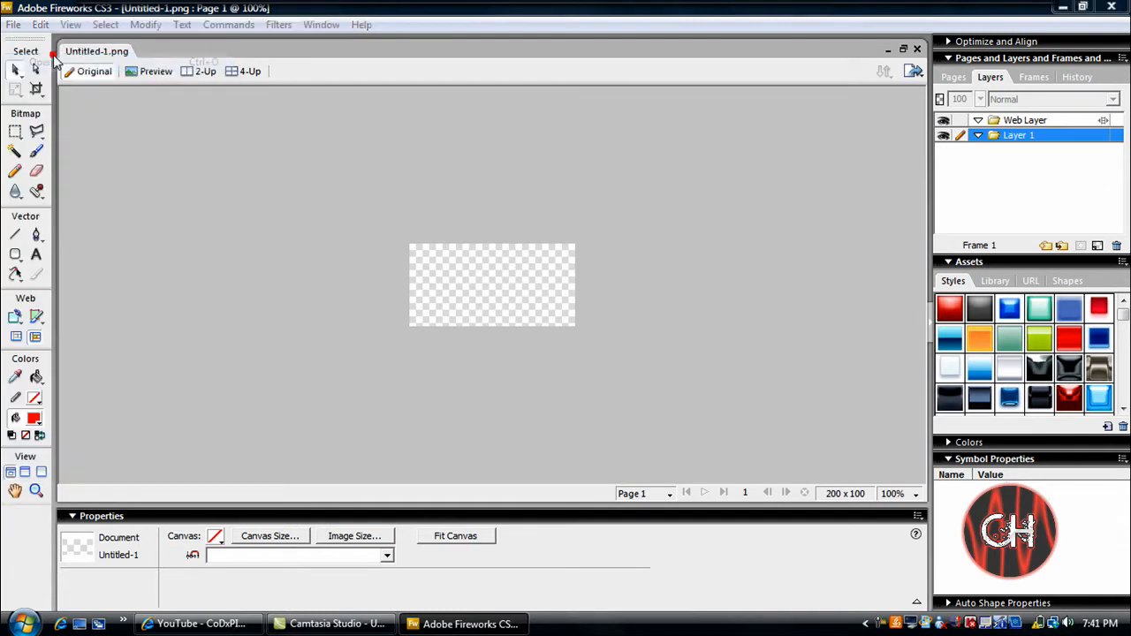
click(13, 24)
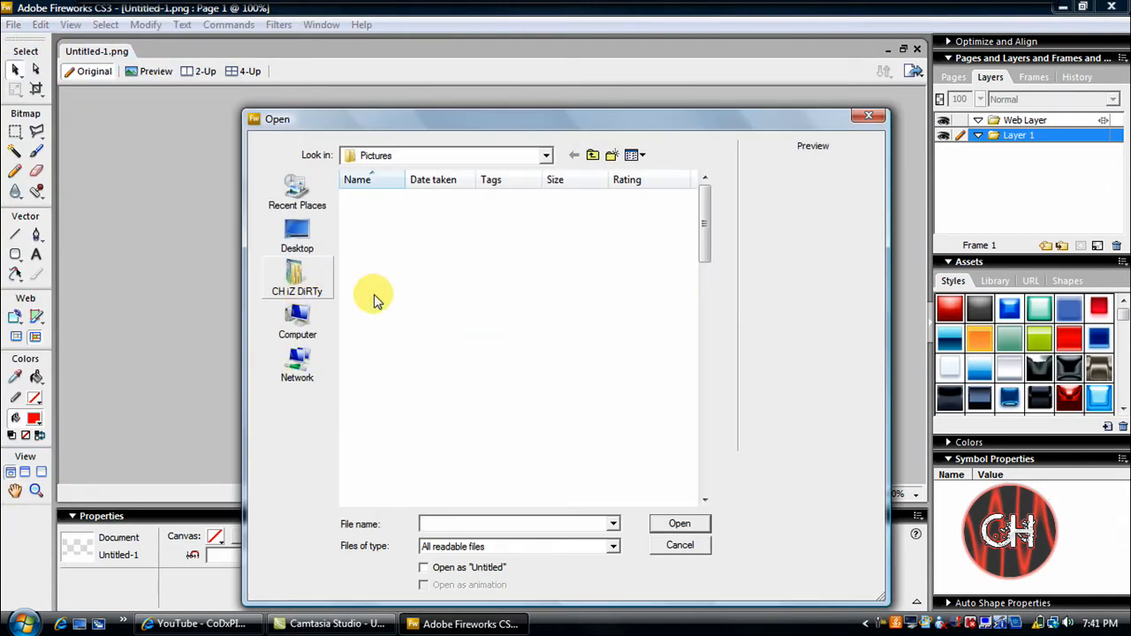
click(434, 300)
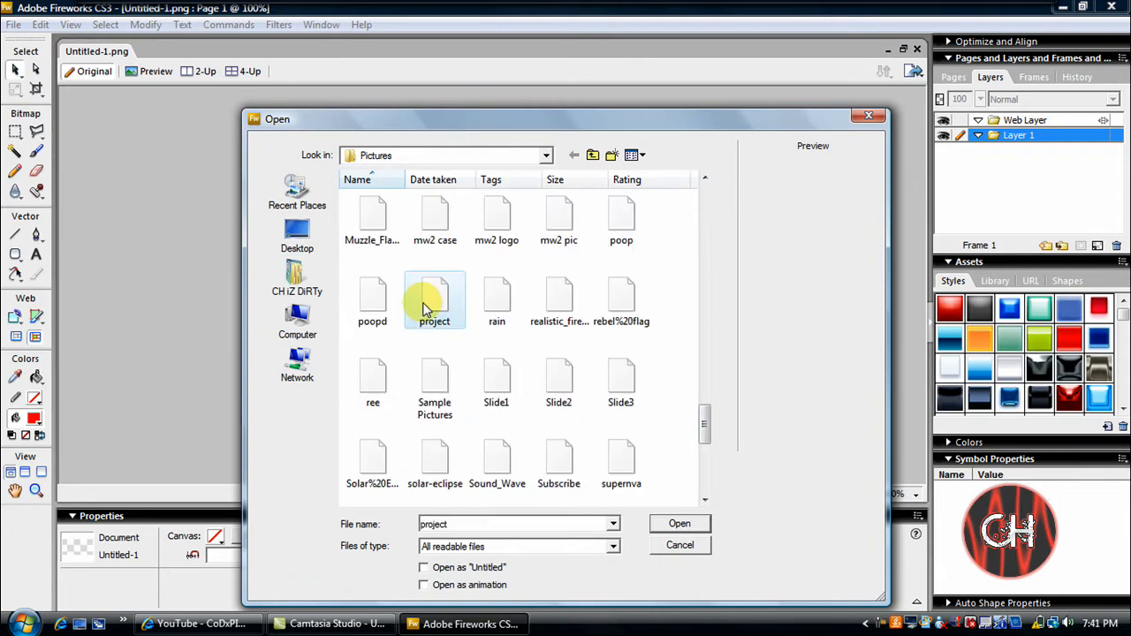
click(434, 298)
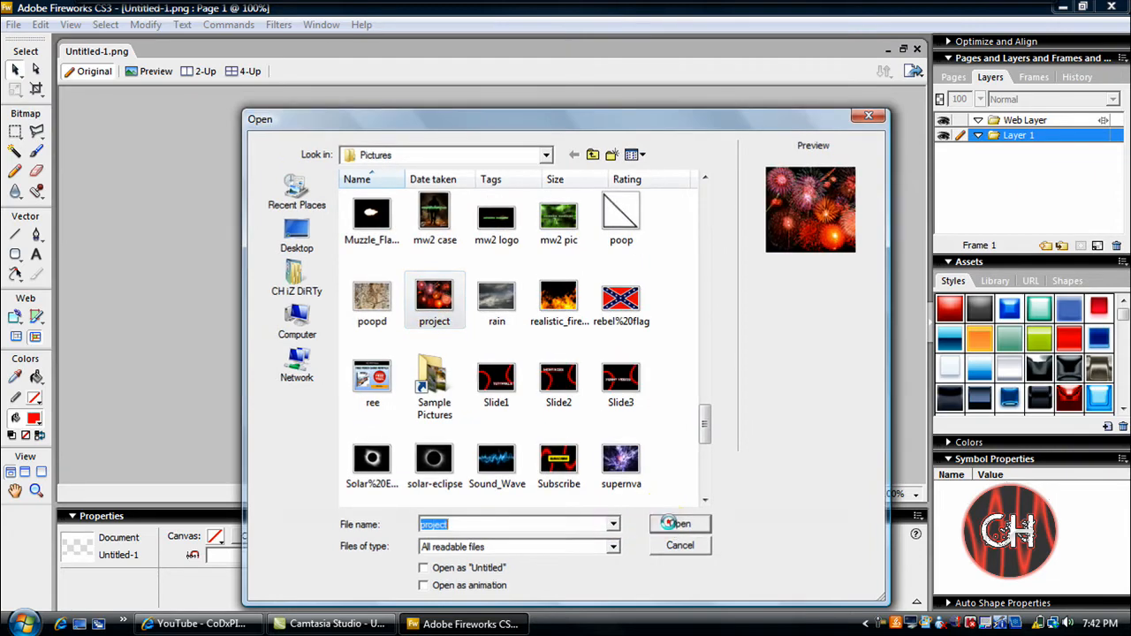
click(679, 524)
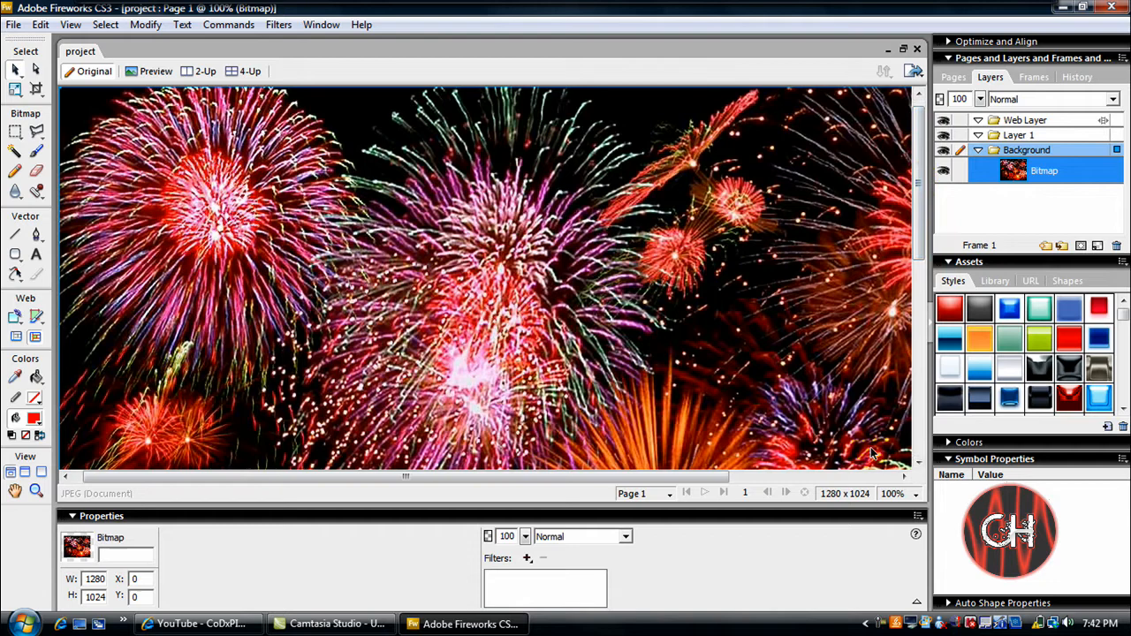
Zoom the photo to 66%, then to 50% so it fits the window.
click(892, 493)
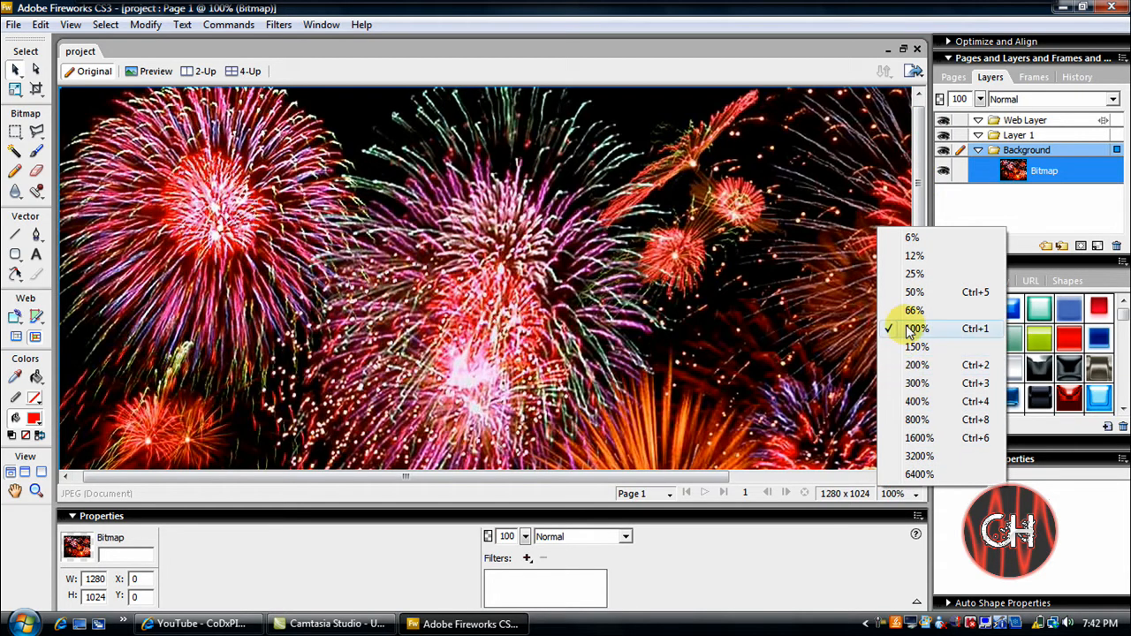
click(915, 310)
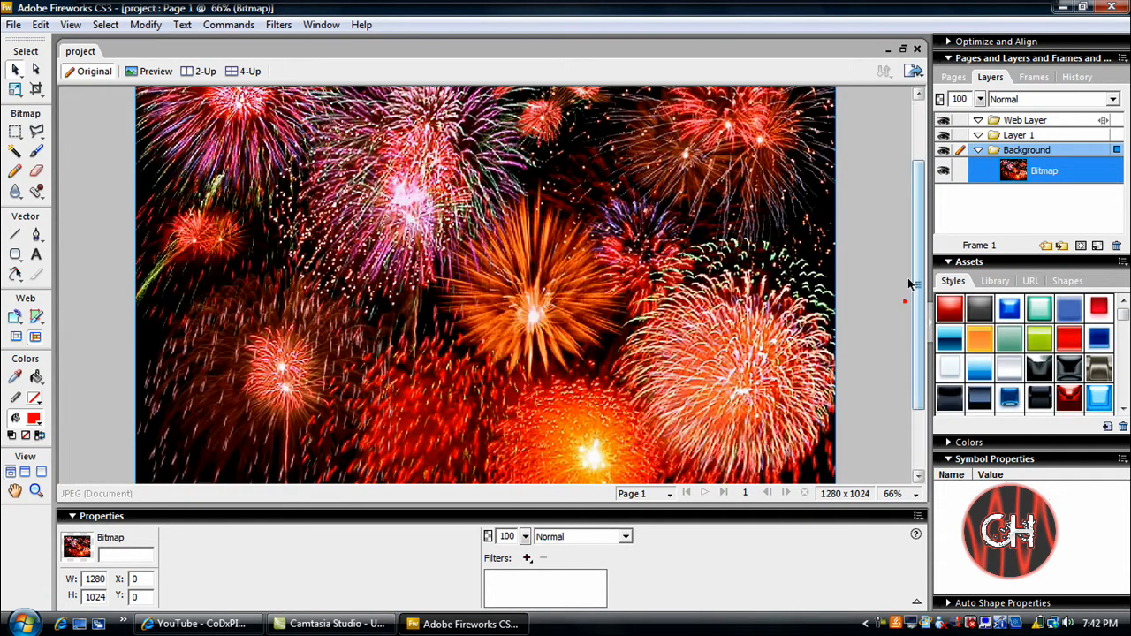
click(892, 493)
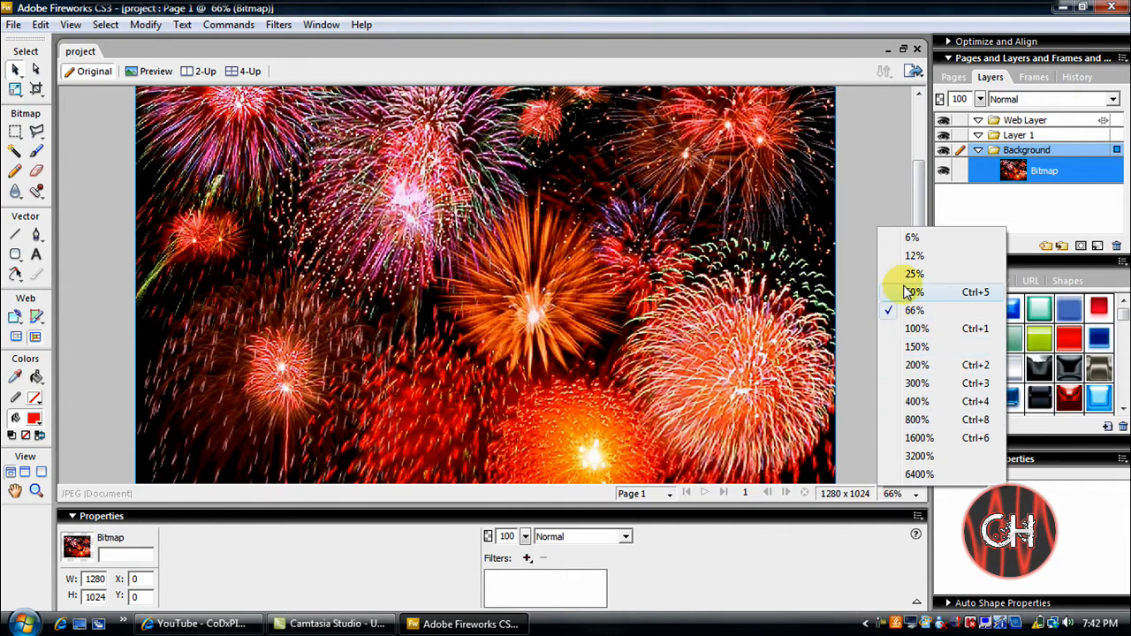
click(914, 274)
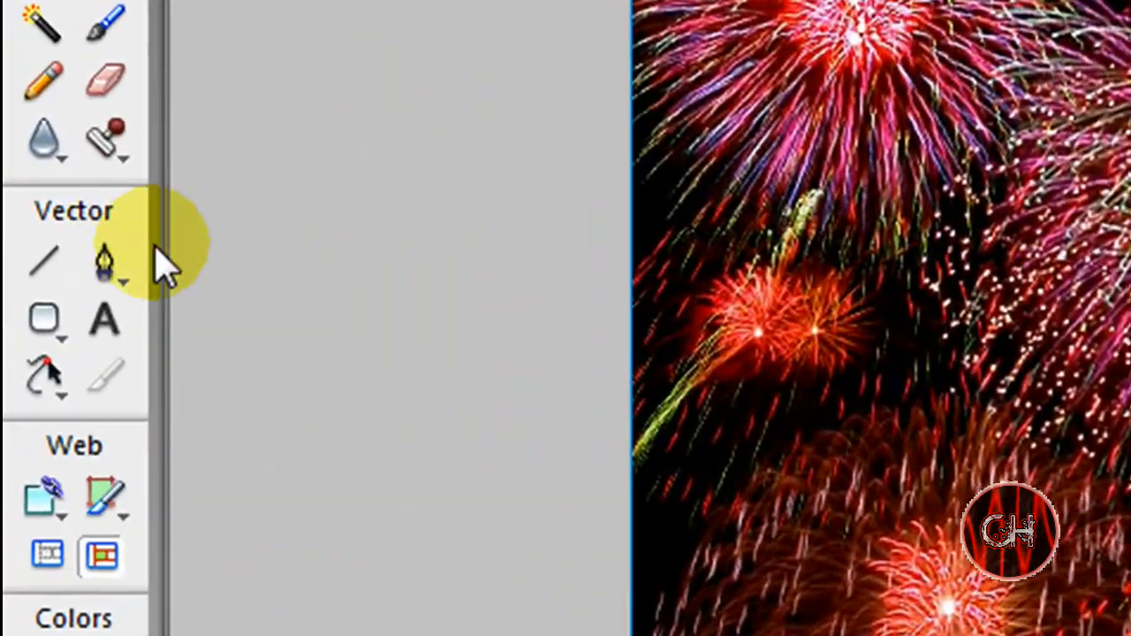
Draw a white-filled rectangle over the photo's left half.
click(60, 332)
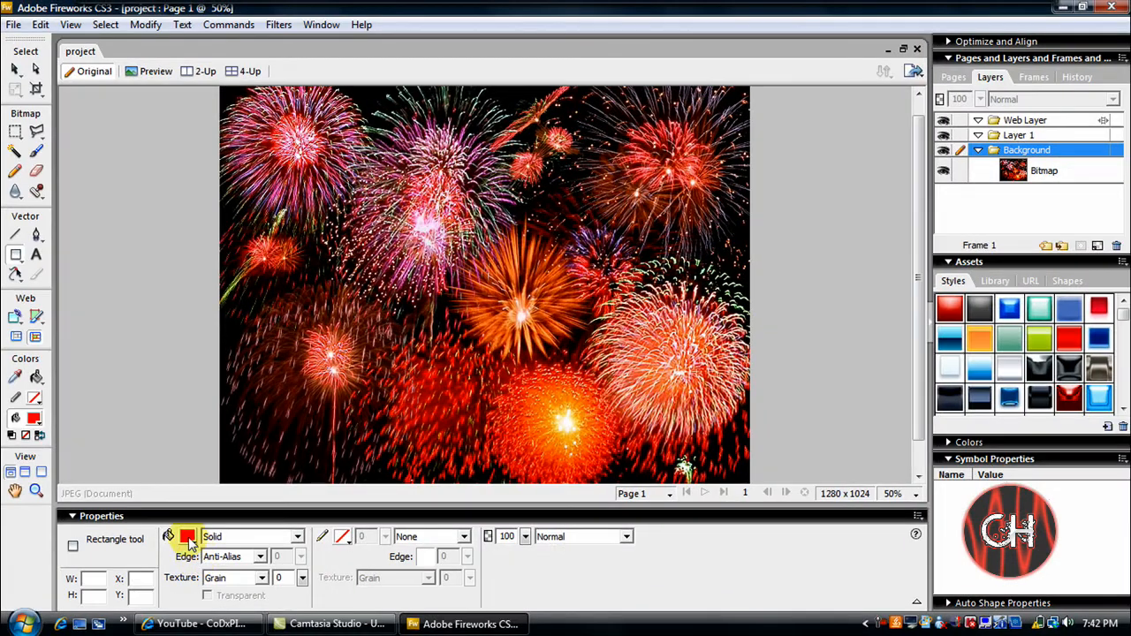
click(186, 537)
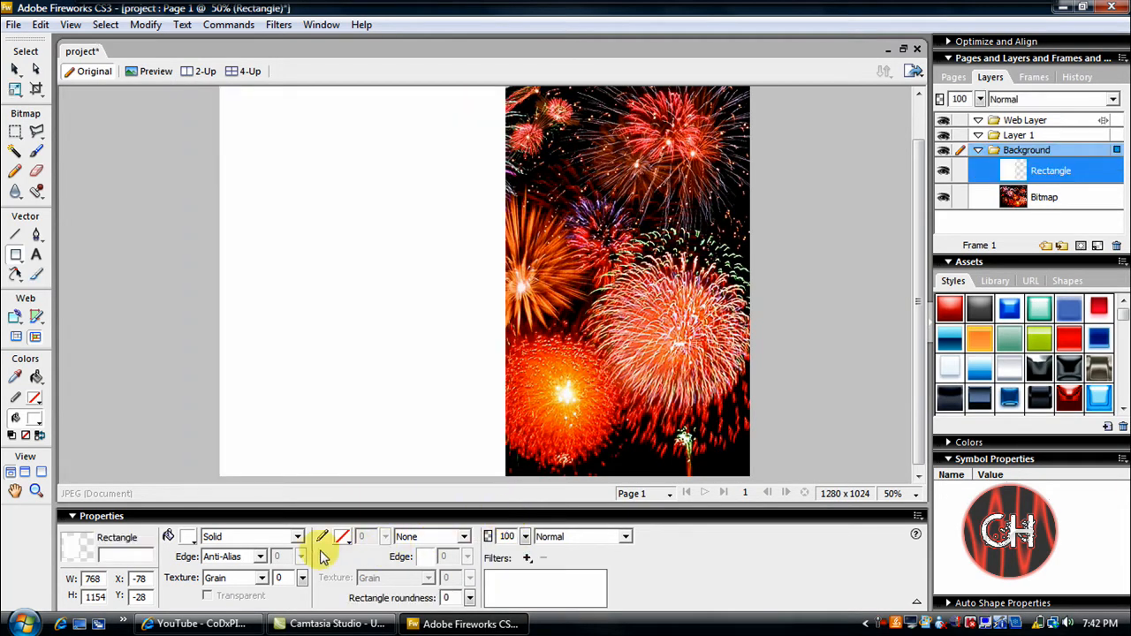
Set the rectangle's edge to Feather (100).
click(300, 557)
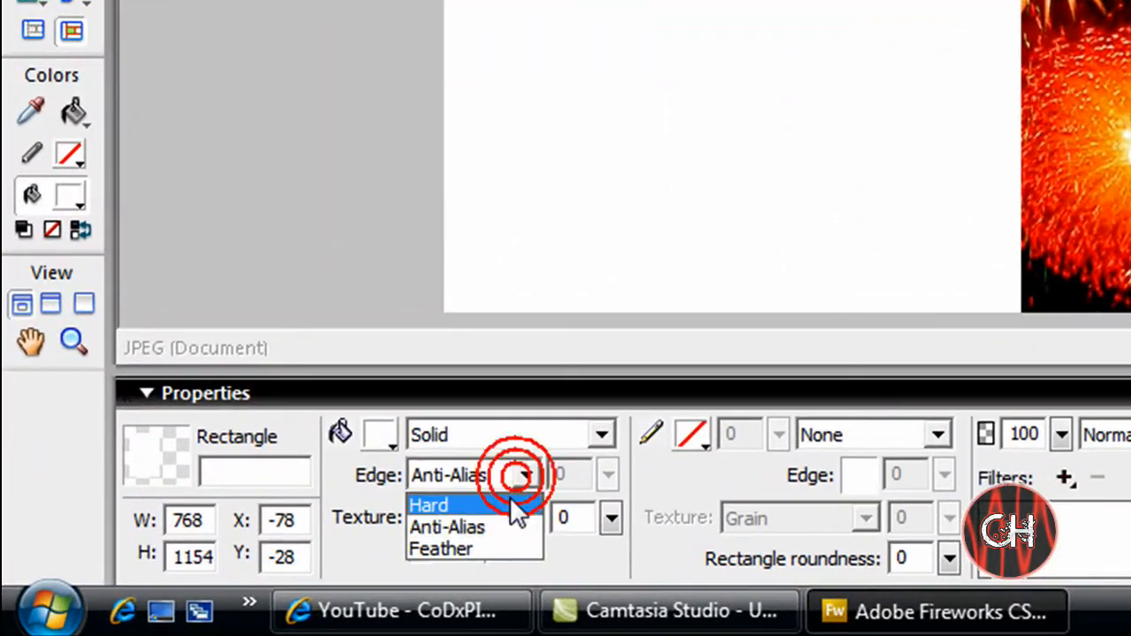
click(440, 548)
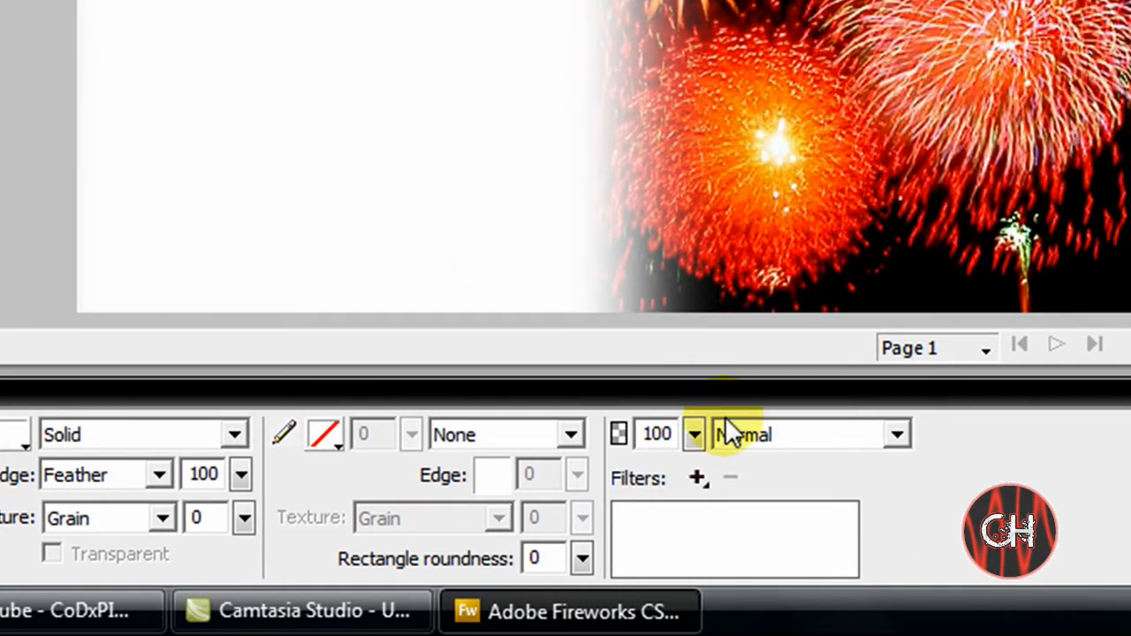
mouse_move(897, 451)
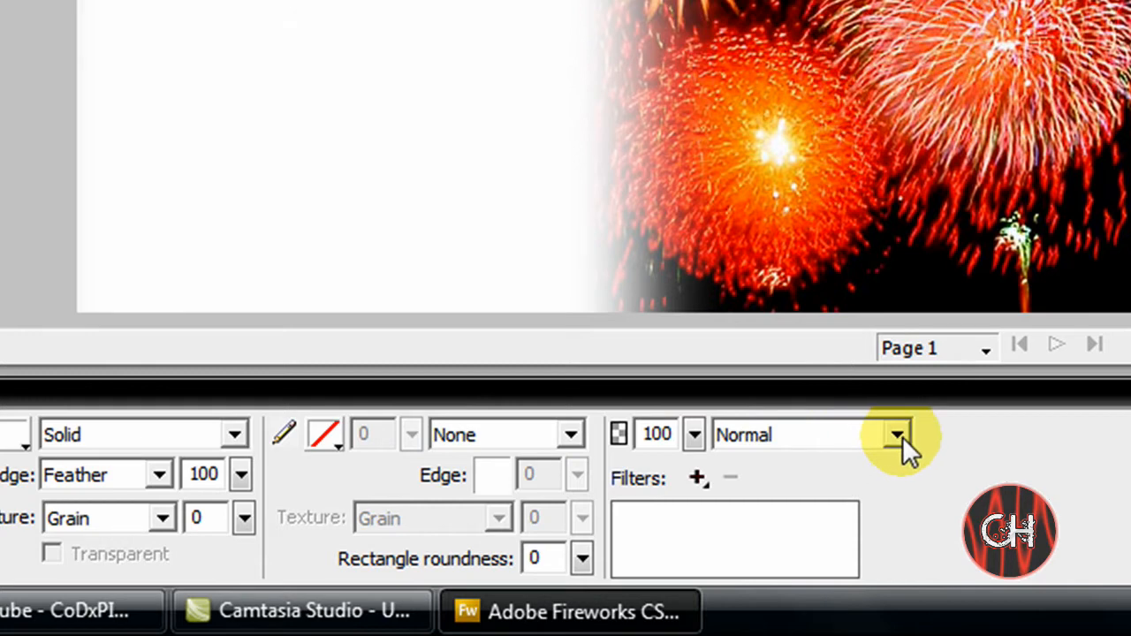
Set the feathered rectangle's blend mode to Color.
click(898, 434)
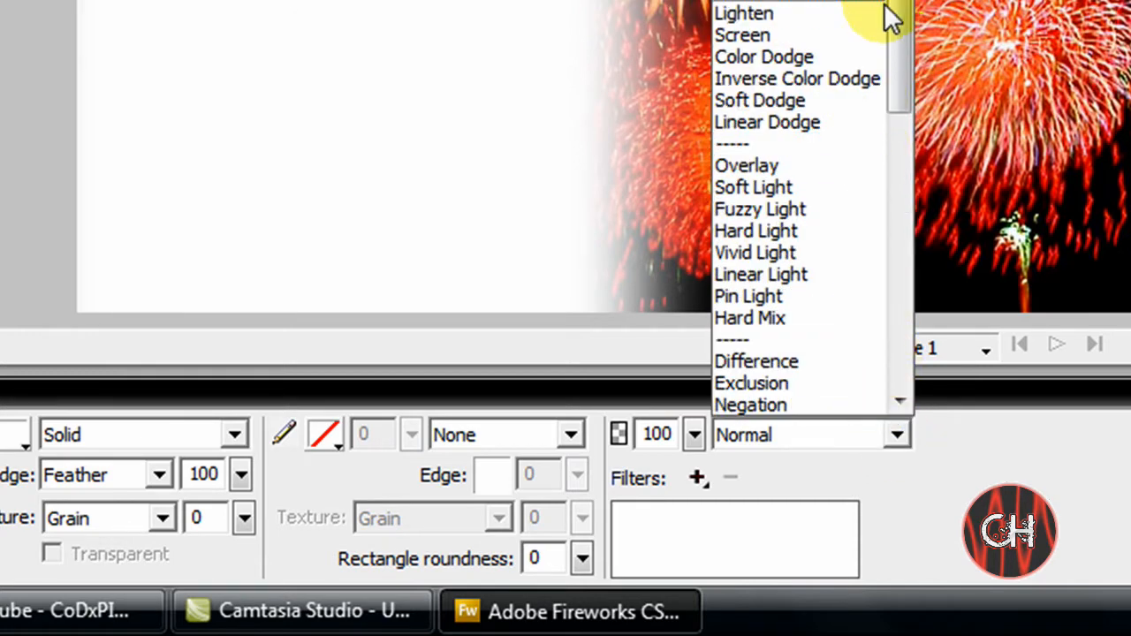
scroll(down, 3)
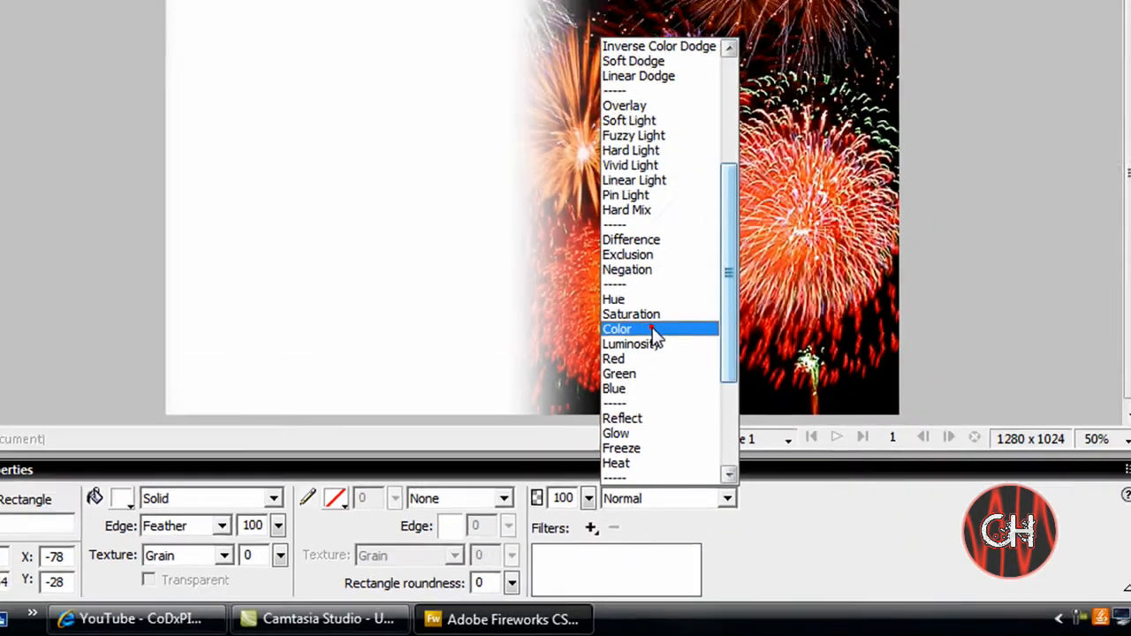
click(616, 329)
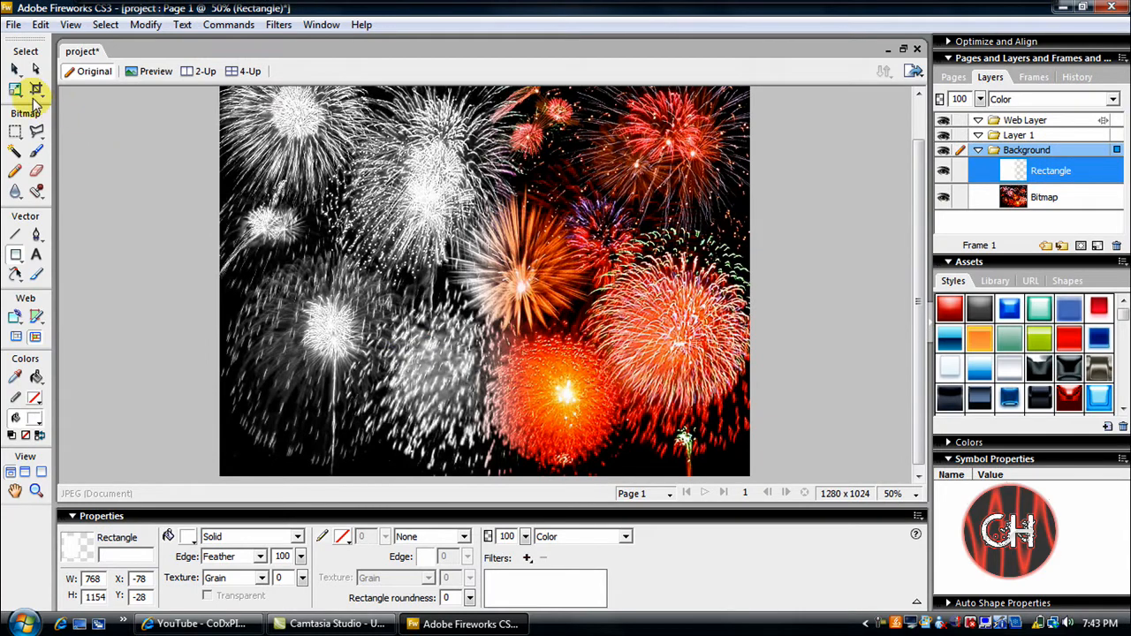